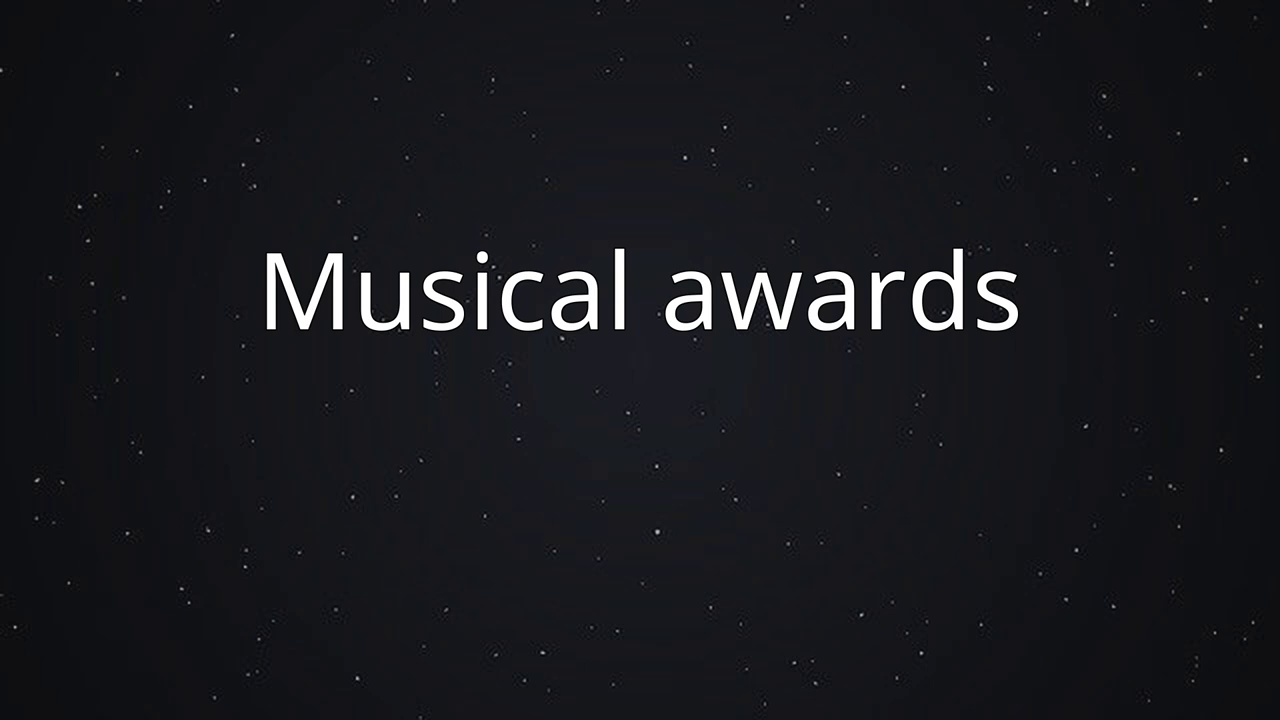
- Advance the slideshow from the Musical awards slide to the Discography slide
{"action": "key", "text": "Right"}
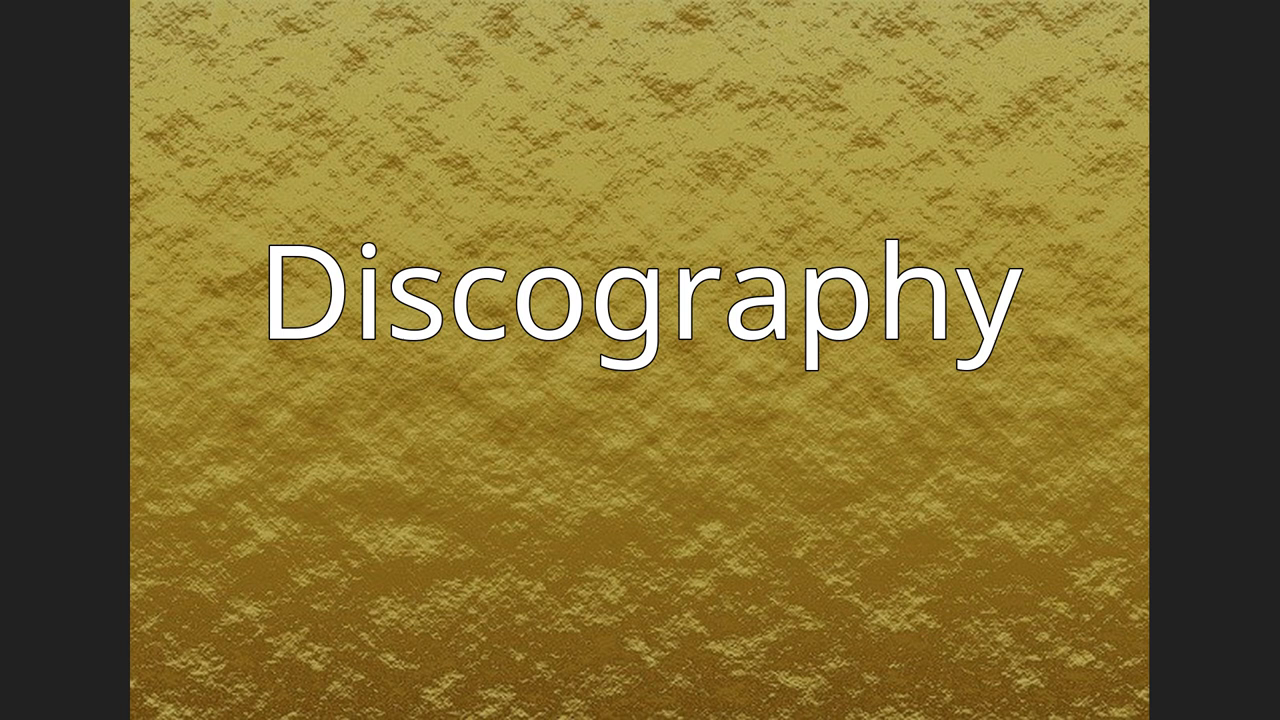